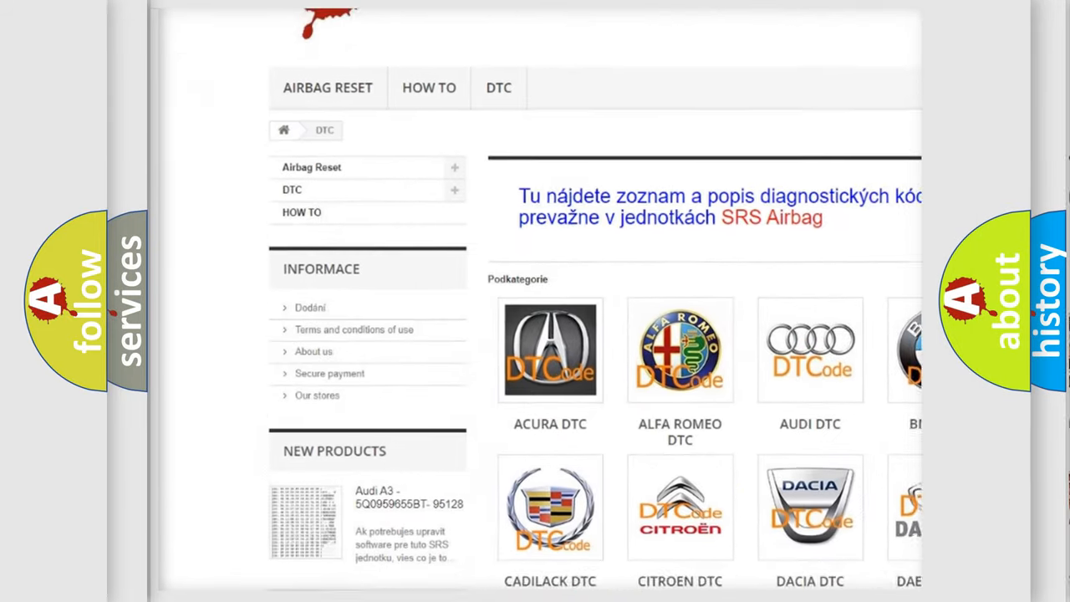
pyautogui.scroll(-3)
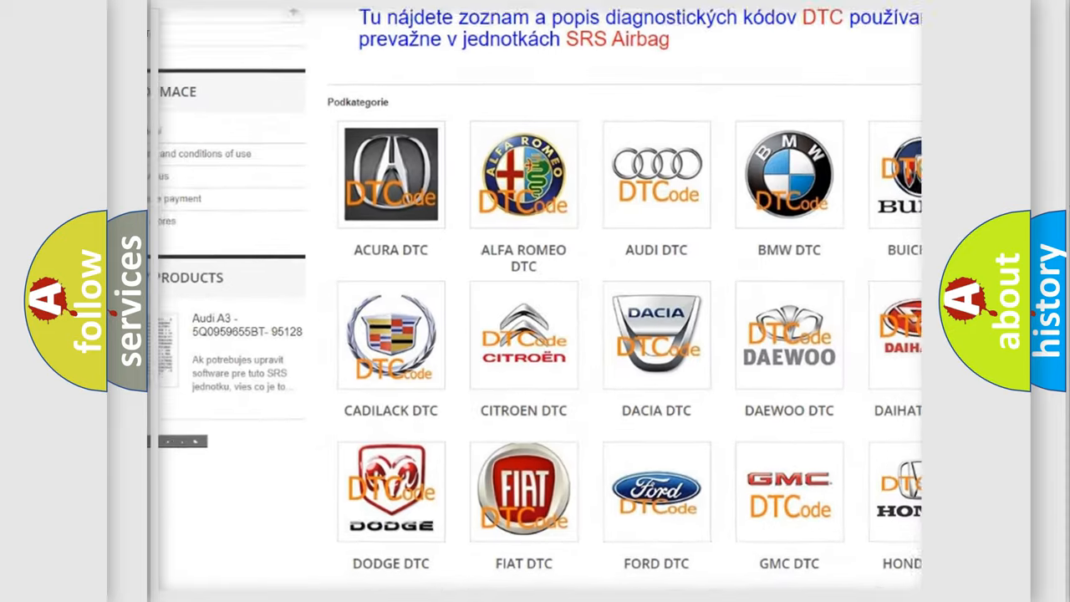
pyautogui.scroll(-3)
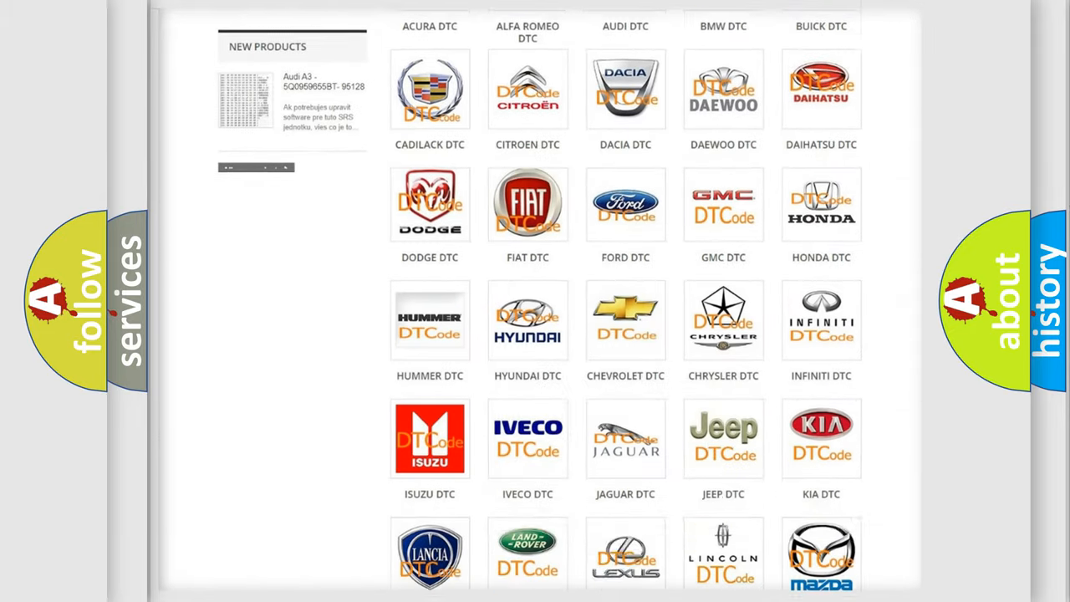
pyautogui.scroll(-3)
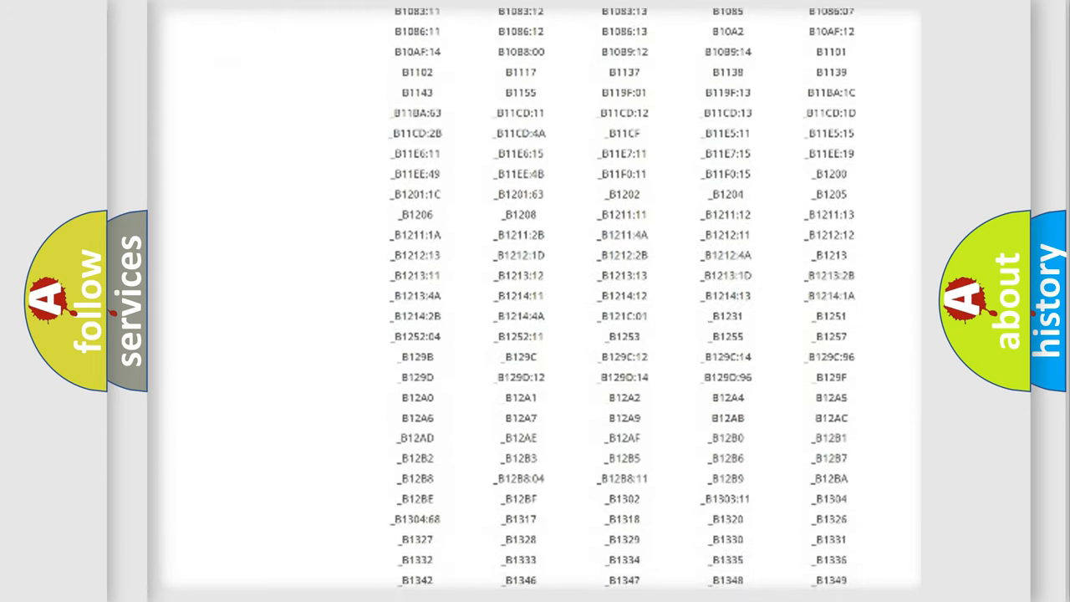
pyautogui.scroll(-3)
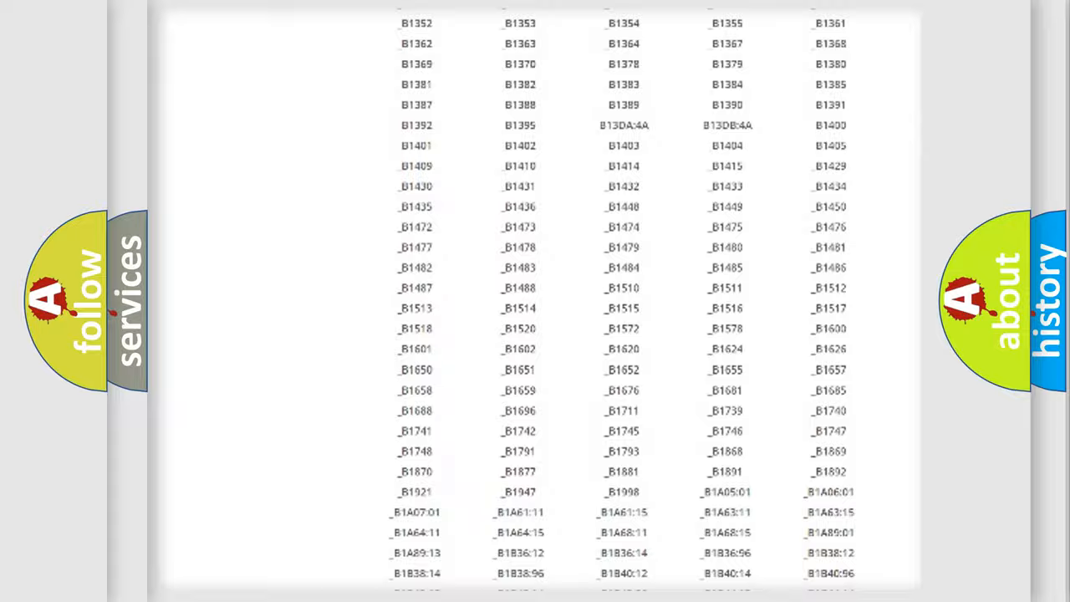